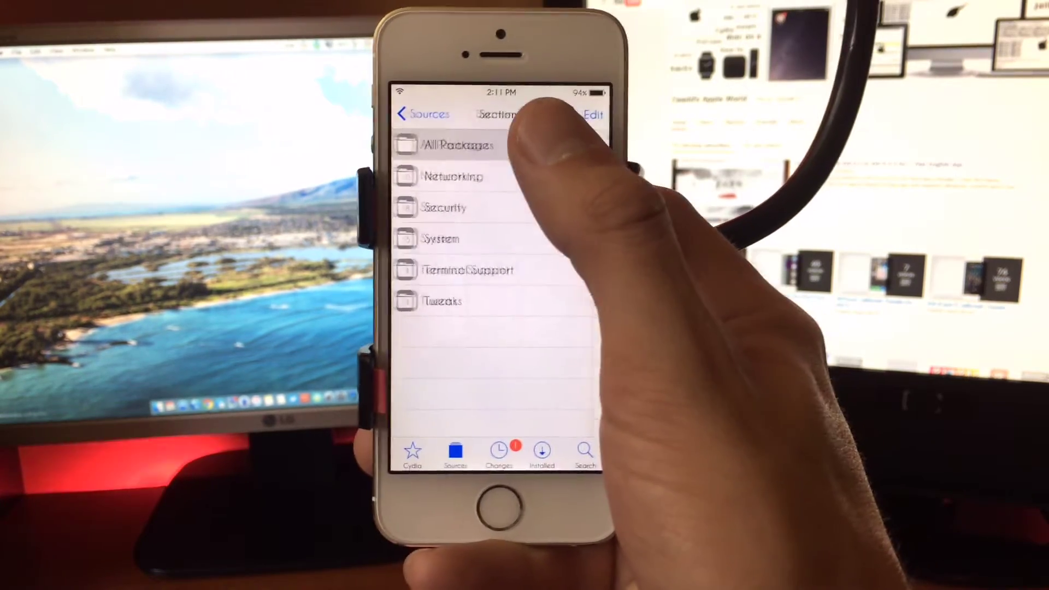
- Open the repo's All Packages list showing Thireus Extra Recovery and iOS 9 Untrusted Hosts
{"action": "left_click", "coordinate": [451, 146]}
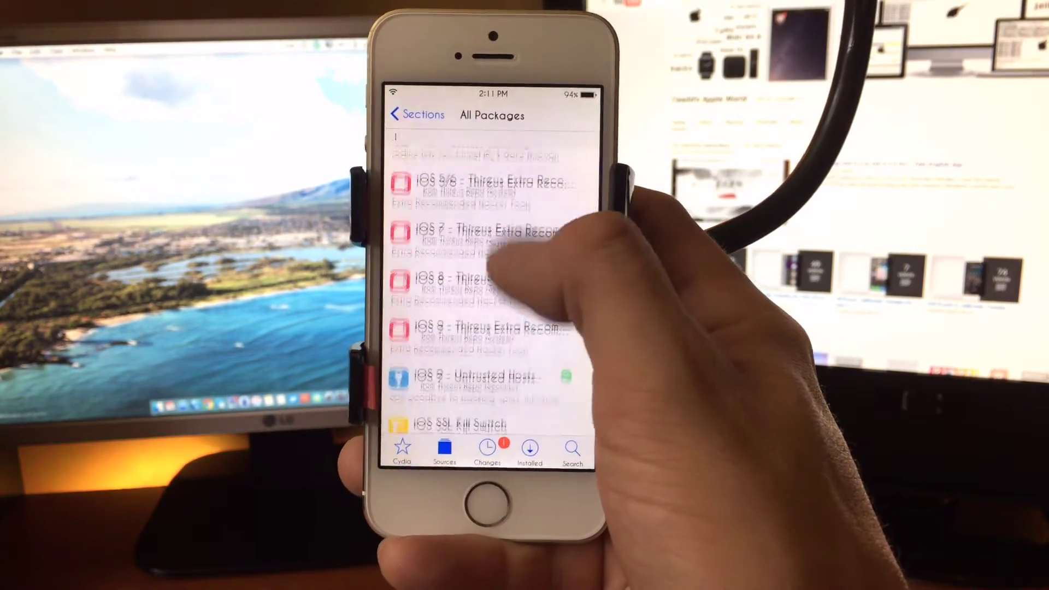